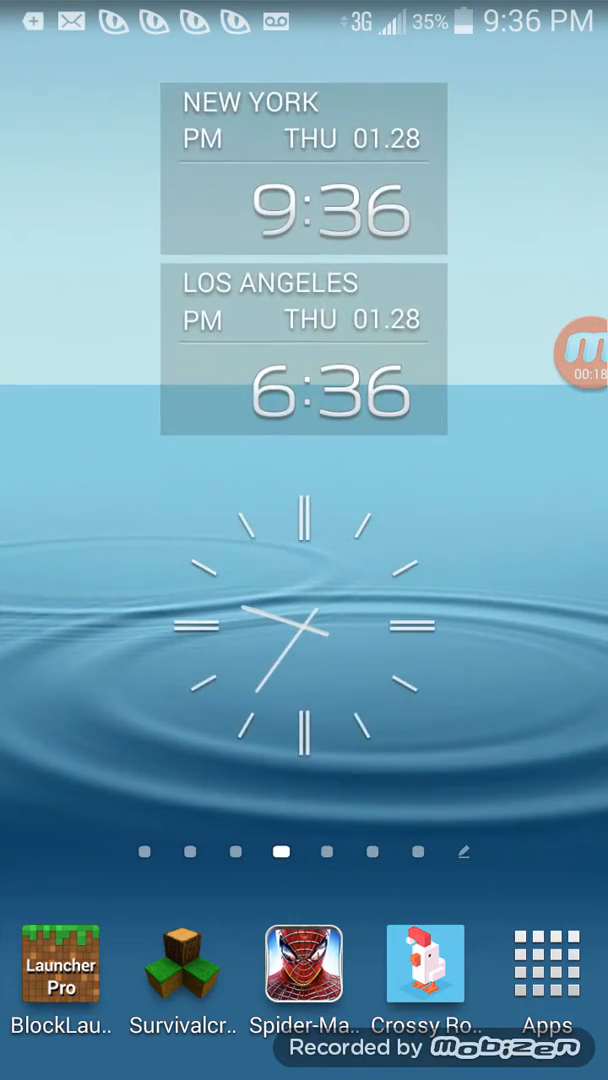
- Swipe through the app pages and return to an empty, widget-free home screen page
scroll(left, 3)
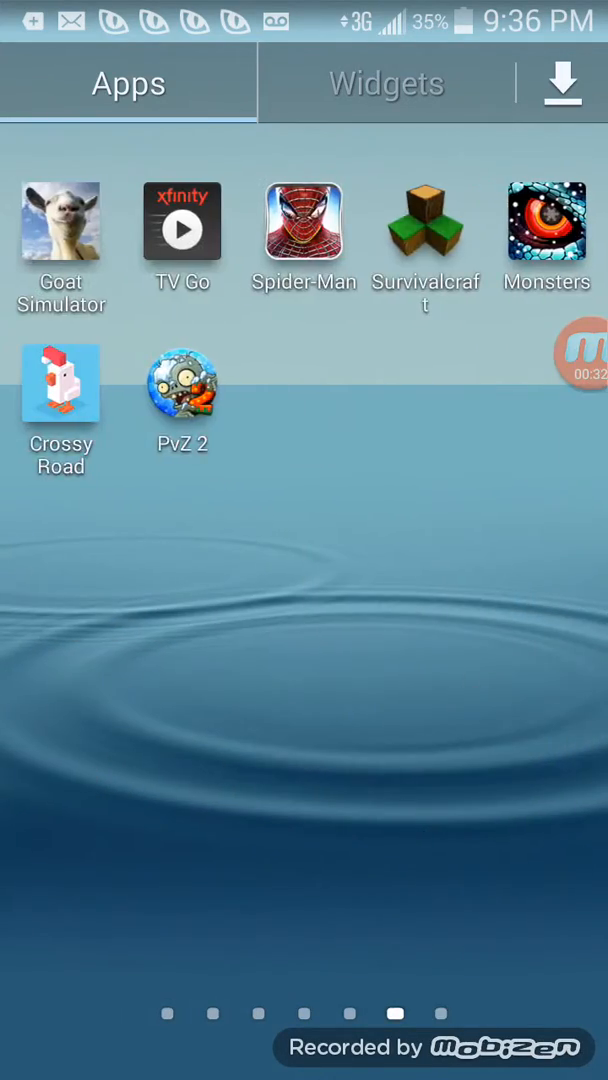
scroll(left, 3)
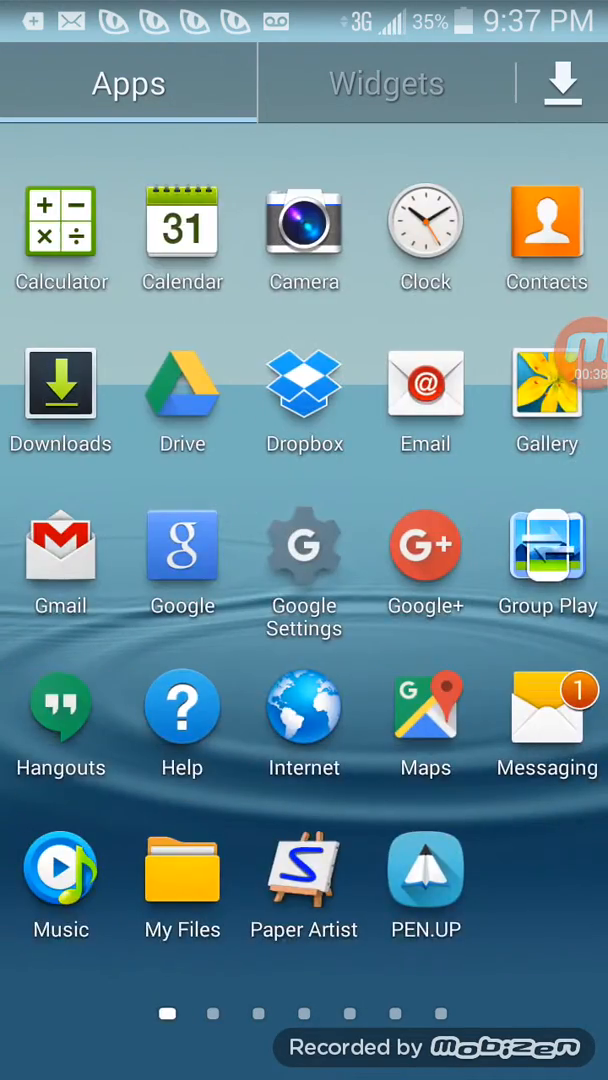
scroll(left, 3)
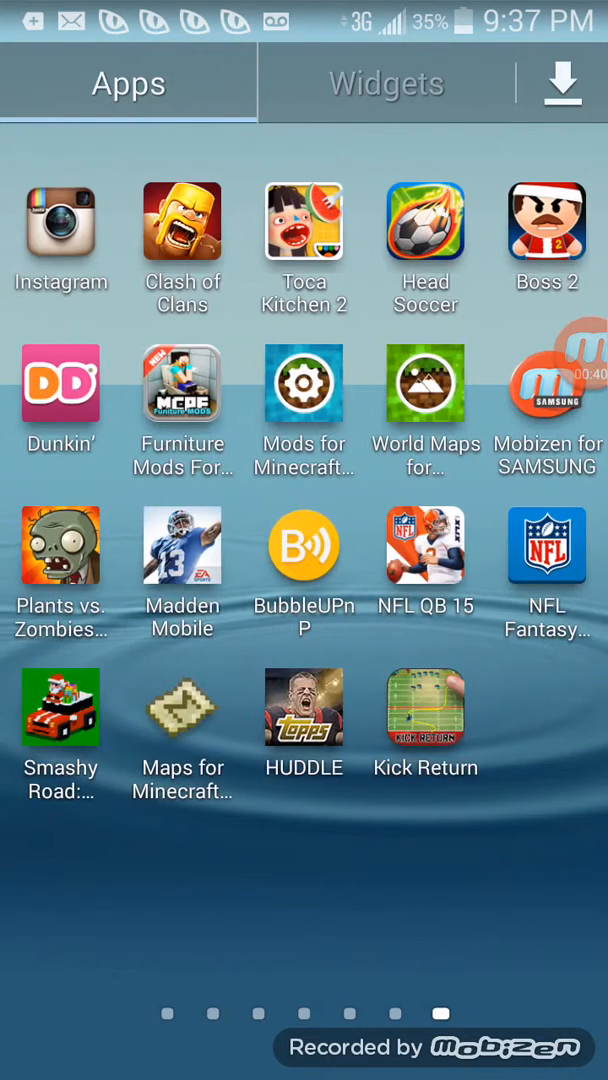
click(60, 225)
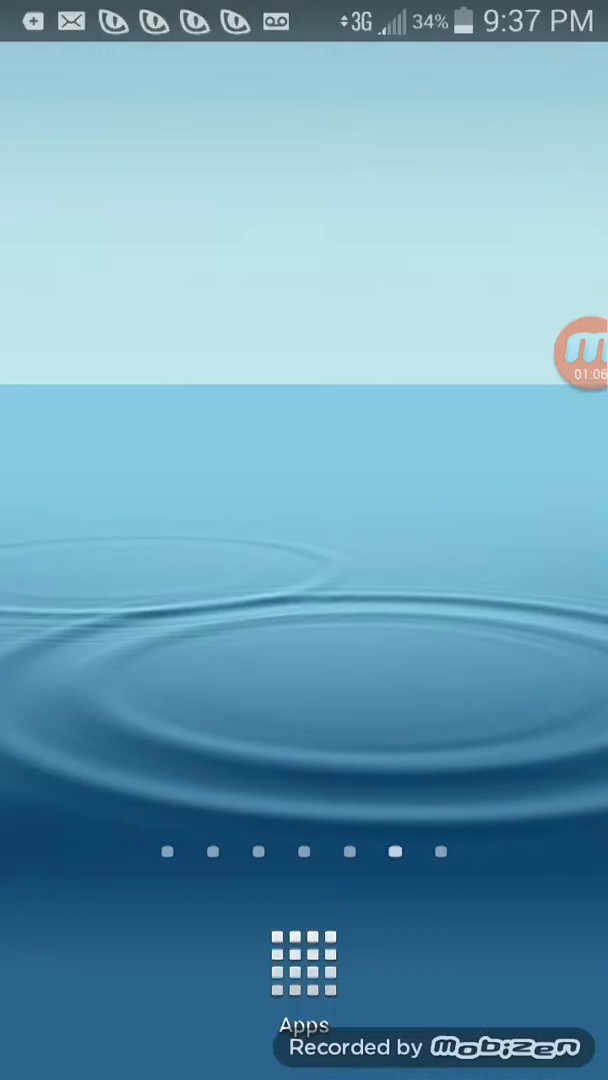
- Launch Plants vs. Zombies 2 from the Apps drawer to its world map
click(304, 960)
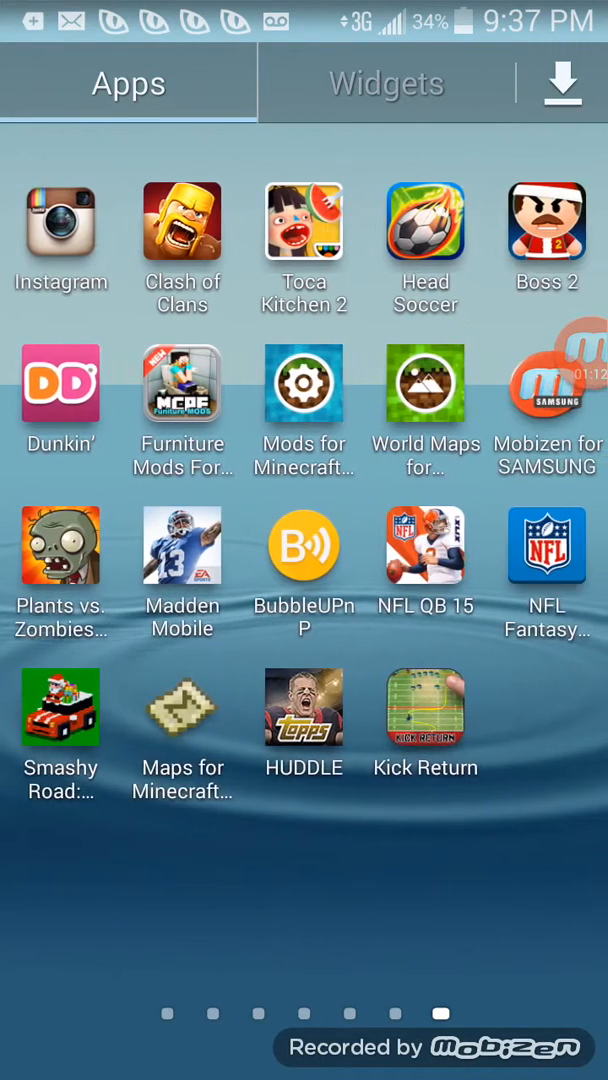
scroll(left, 3)
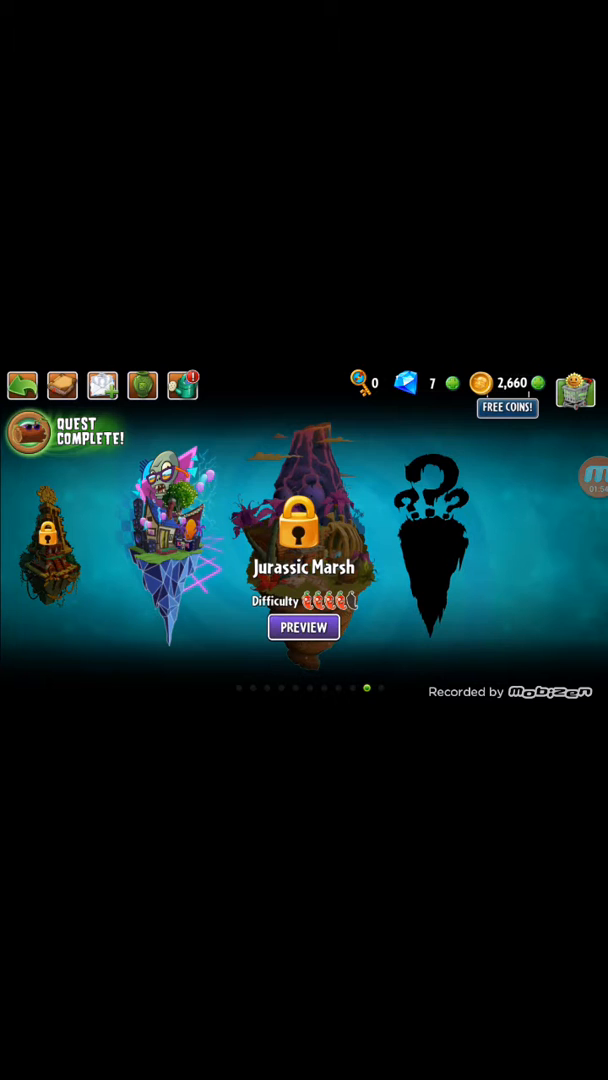
- View the Sunflower entry in the plant Almanac, then close it
click(304, 627)
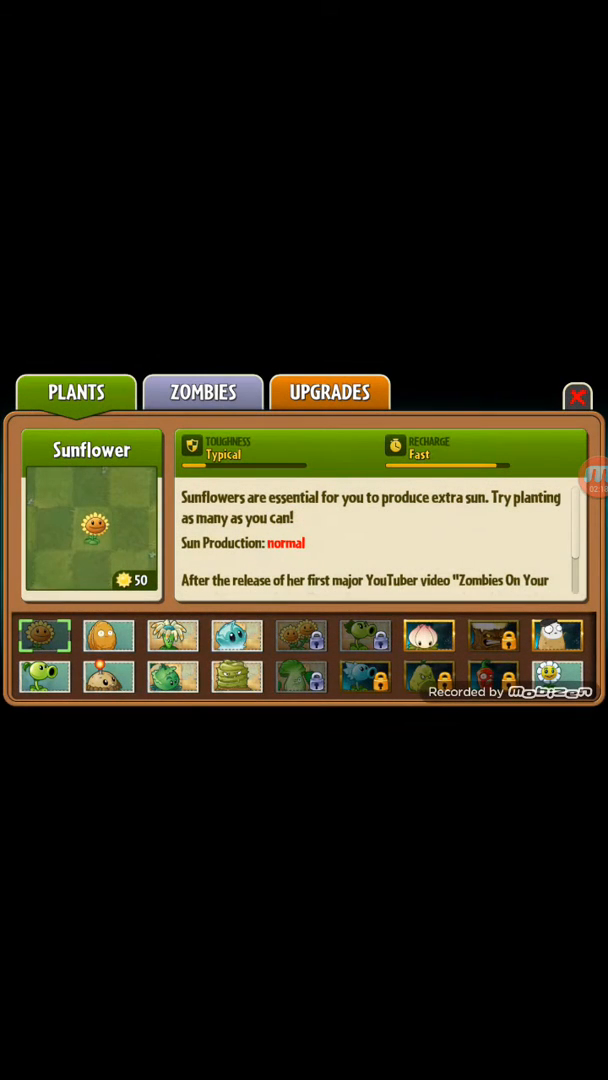
click(578, 397)
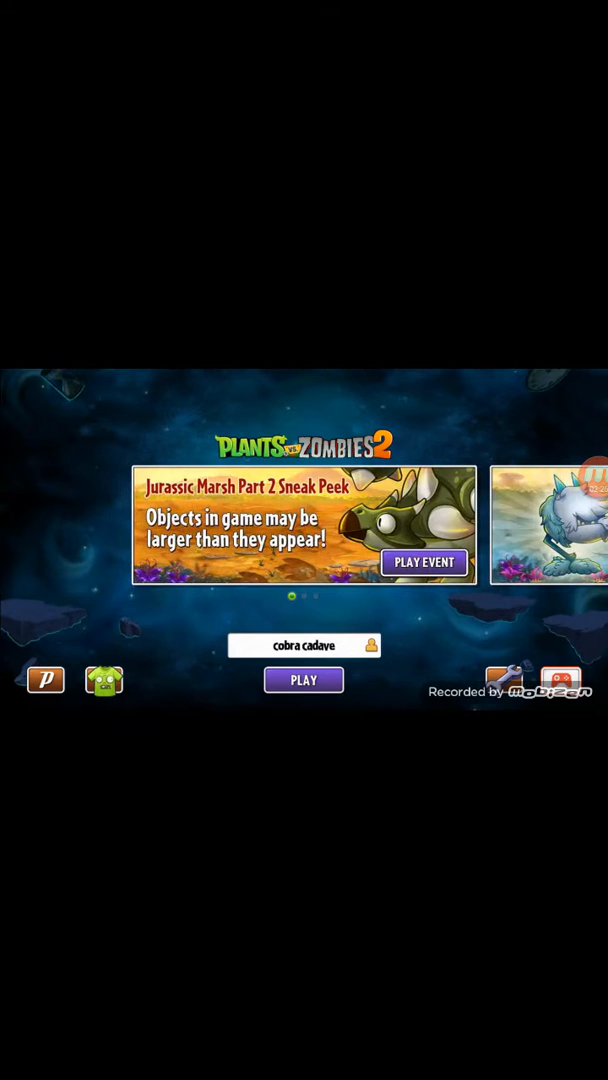
- Start the Ancient Egypt tutorial level from PLAY
click(303, 645)
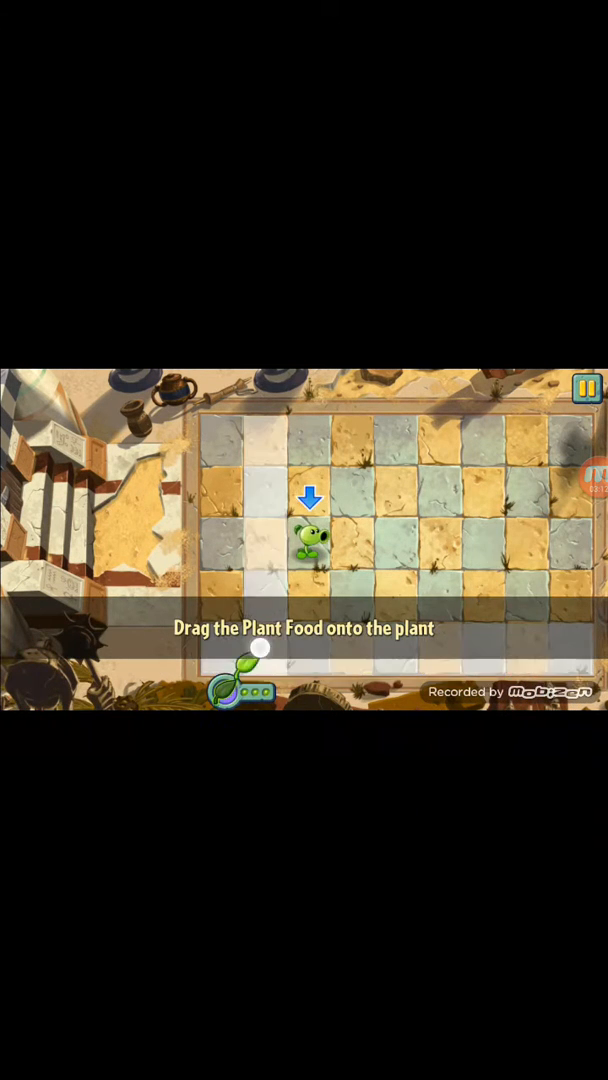
- Feed Plant Food to the Peashooter, pause, restart, and exit to the app drawer
drag(245, 670, 312, 545)
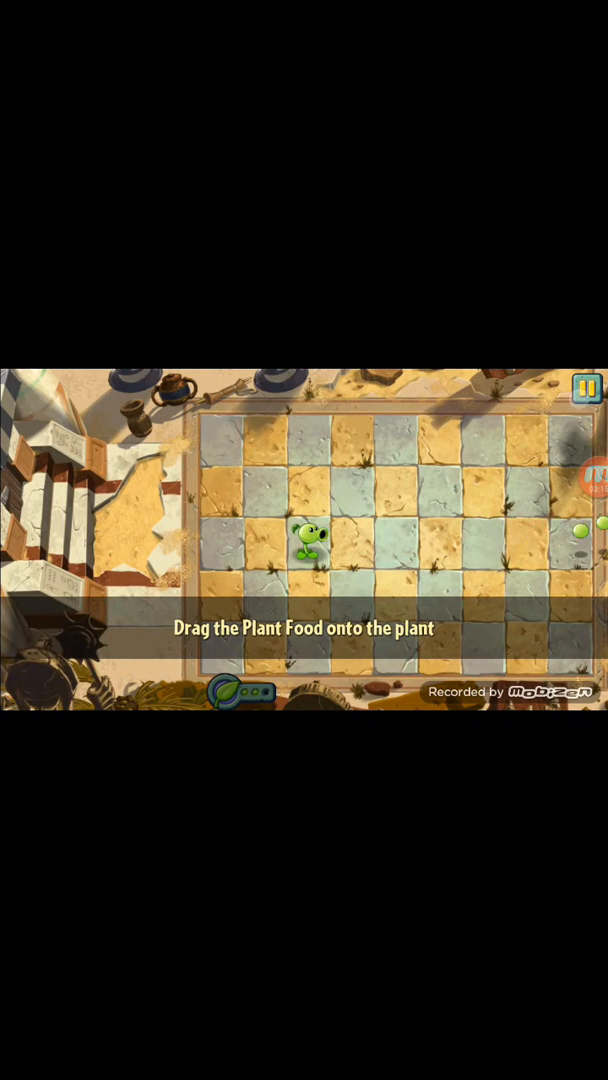
click(586, 388)
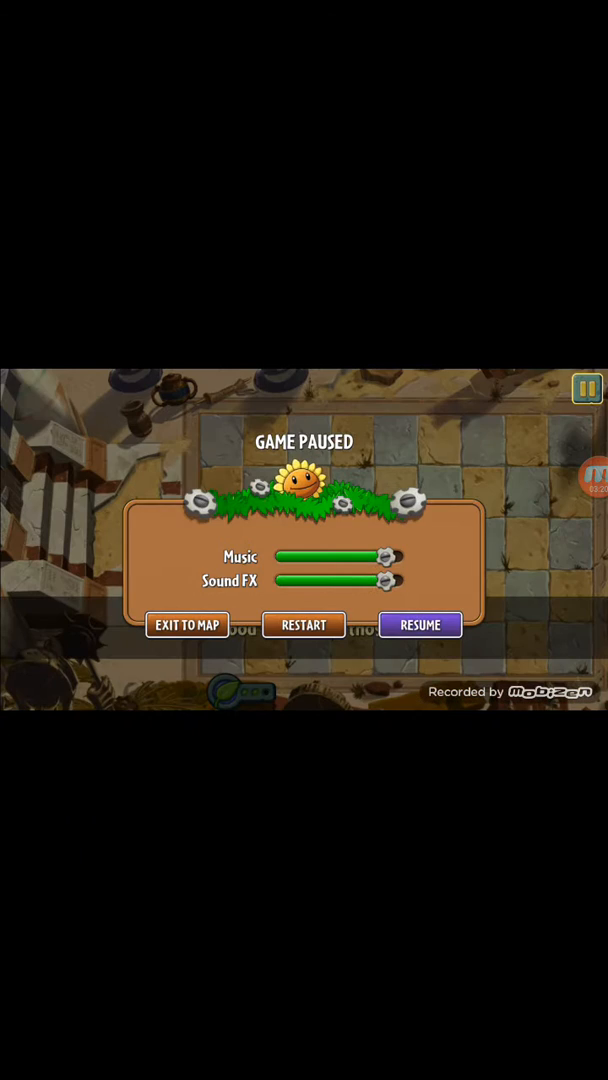
click(303, 624)
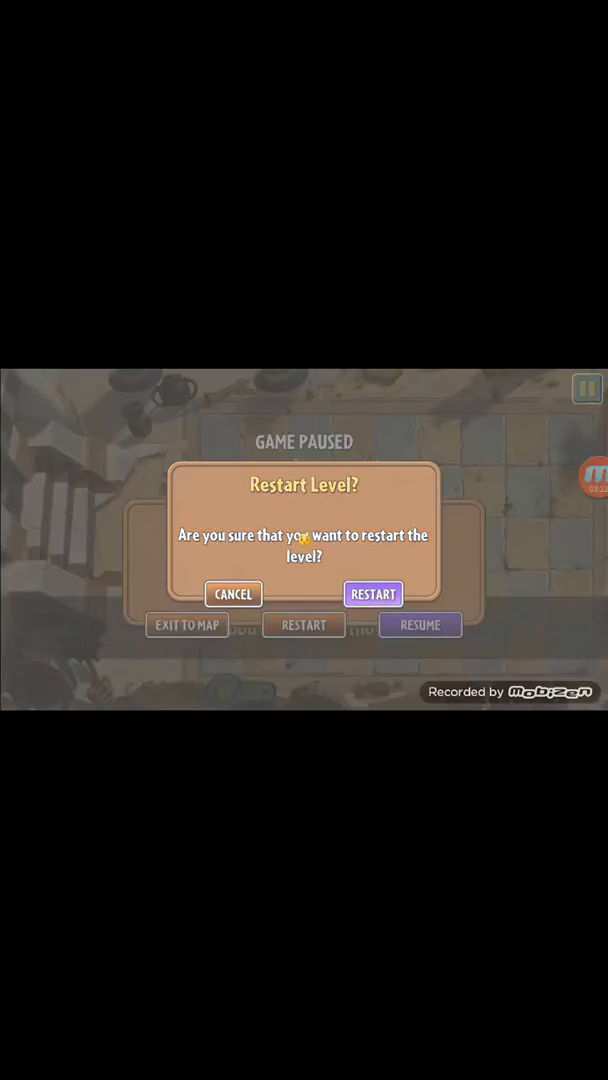
click(372, 594)
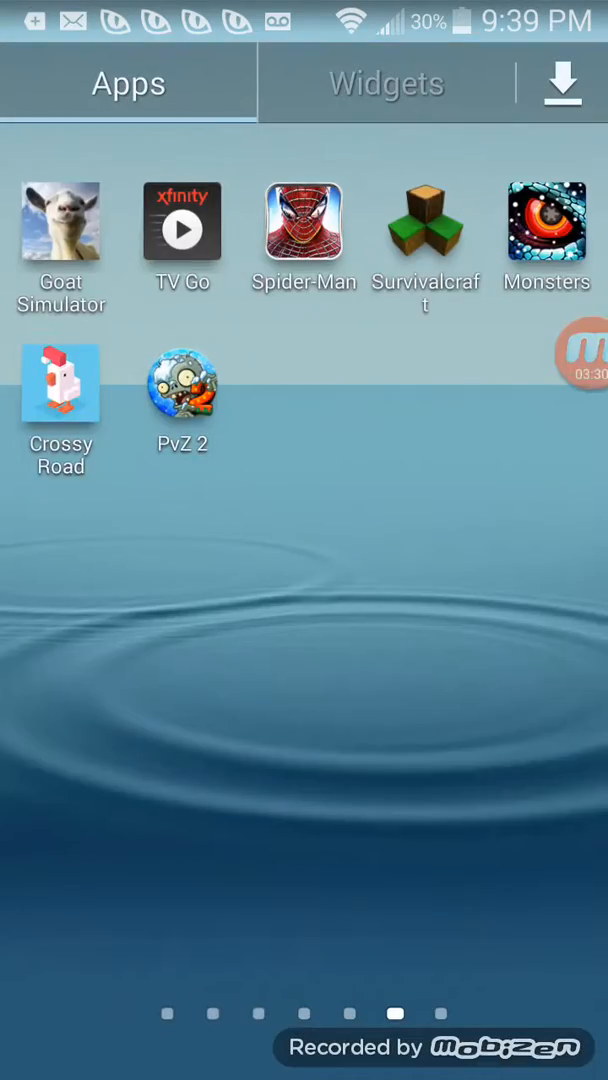
- Launch Plants vs. Zombies from the last Apps drawer page
scroll(left, 3)
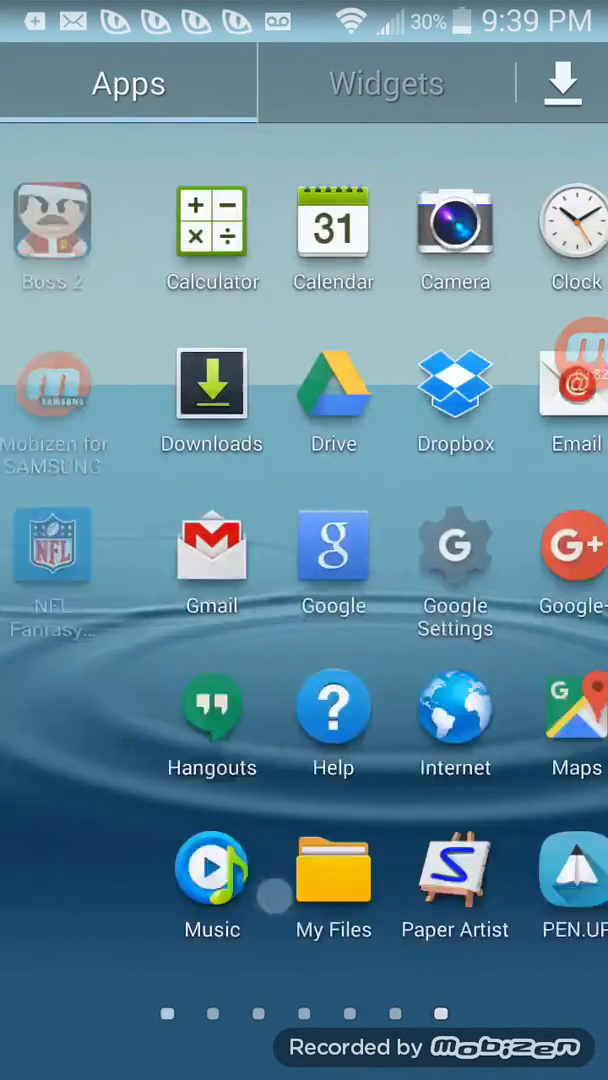
scroll(left, 3)
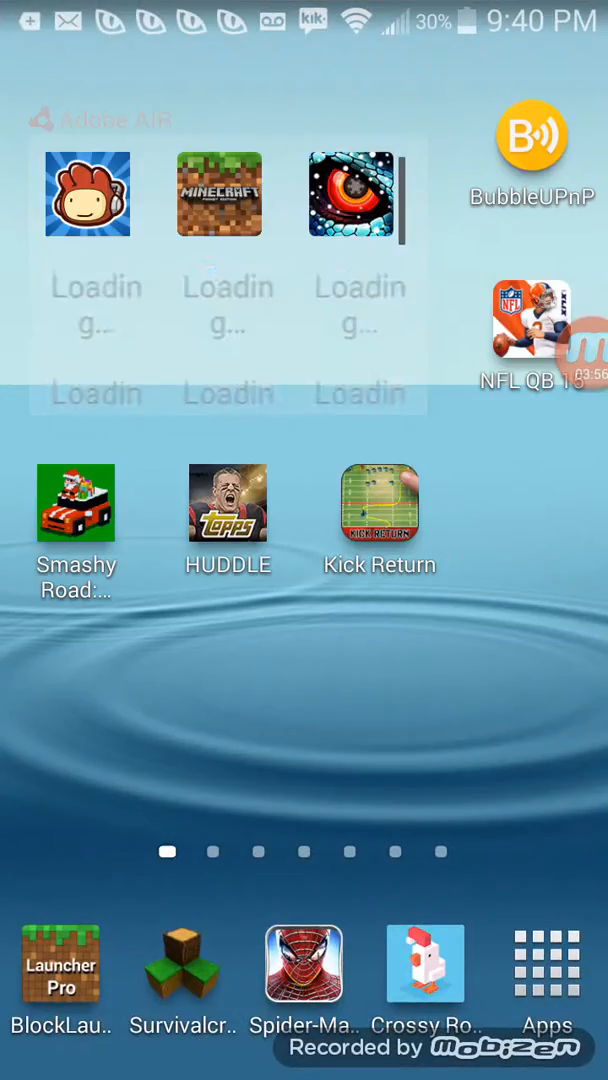
click(547, 963)
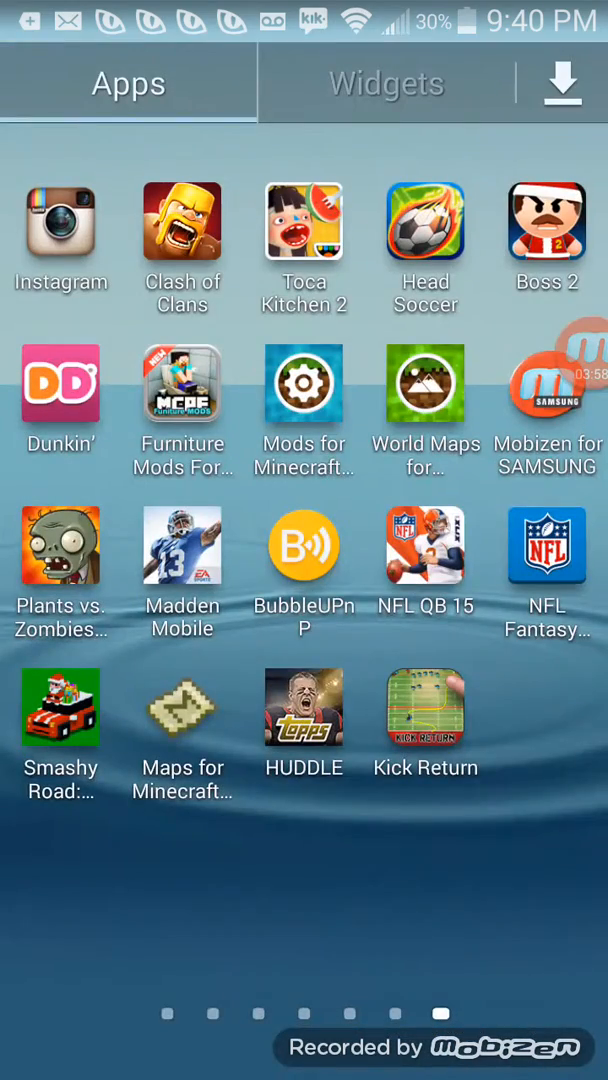
scroll(left, 3)
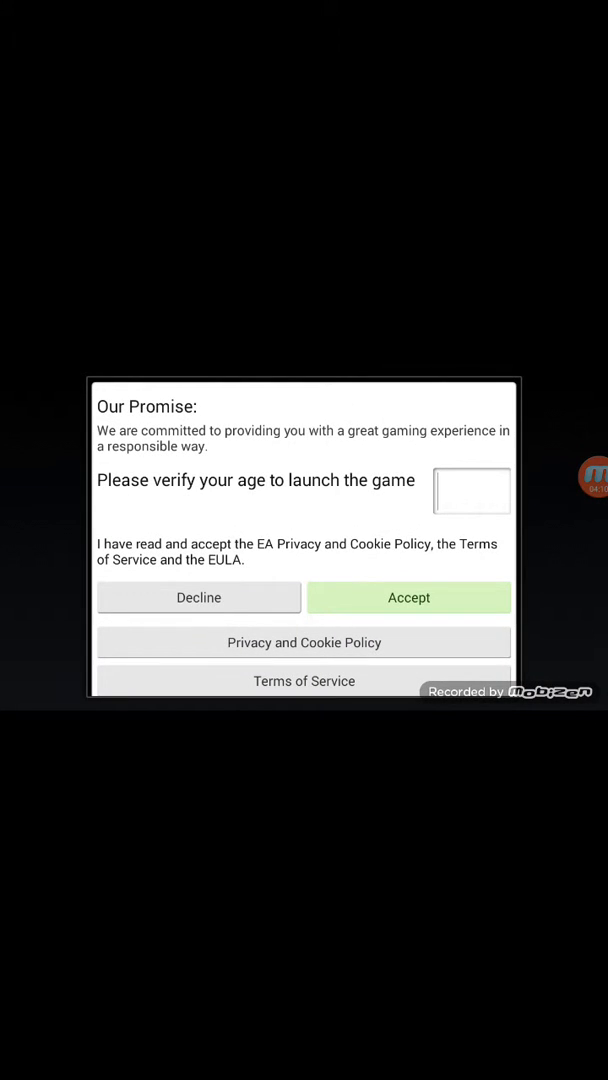
- Enter an age in EA's verification prompt and accept the terms
click(471, 490)
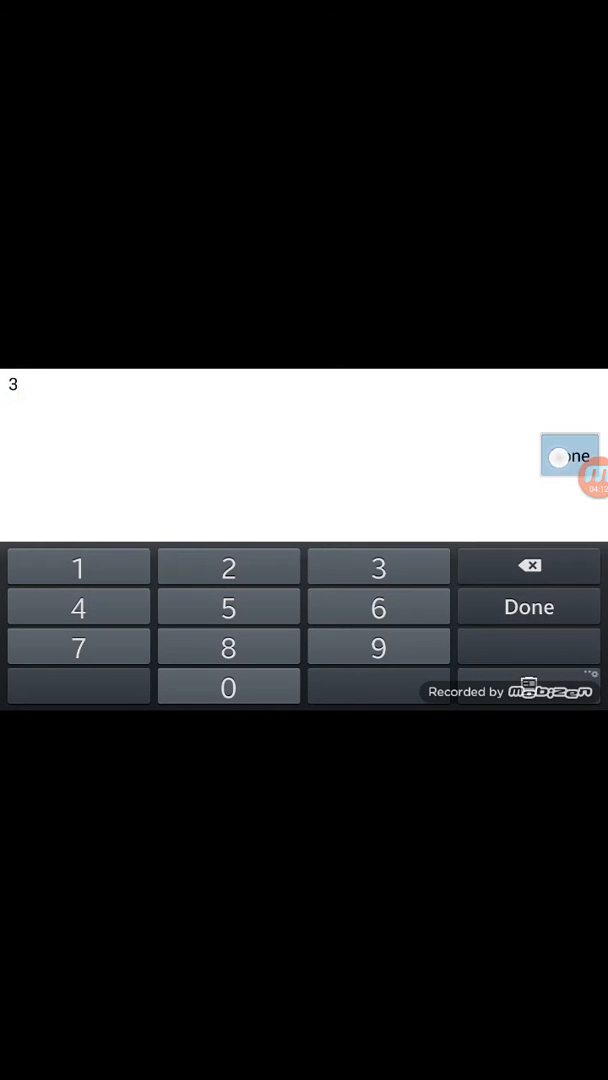
click(528, 606)
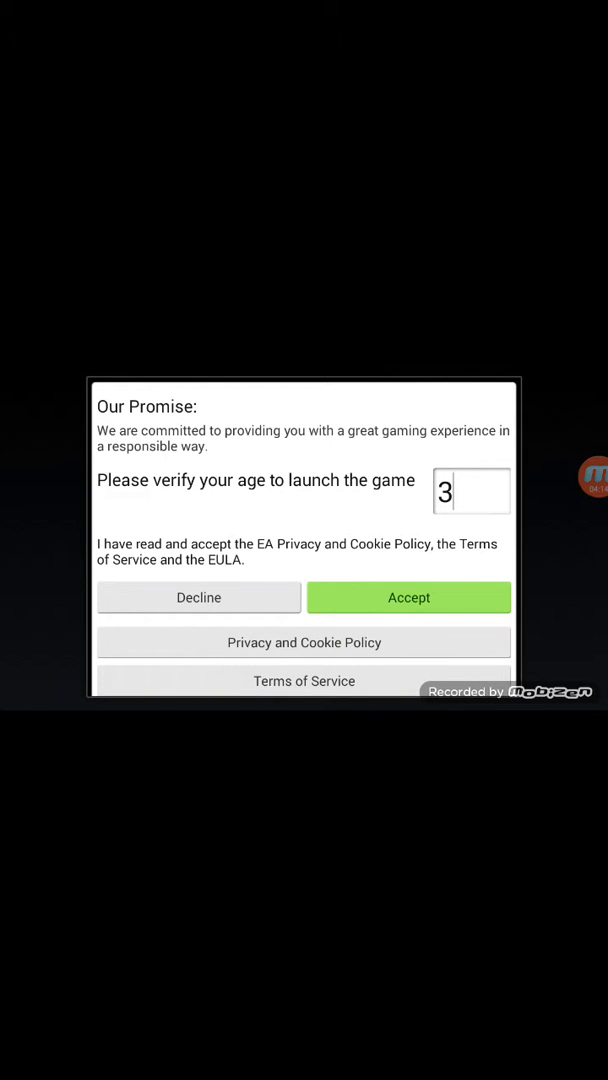
click(408, 597)
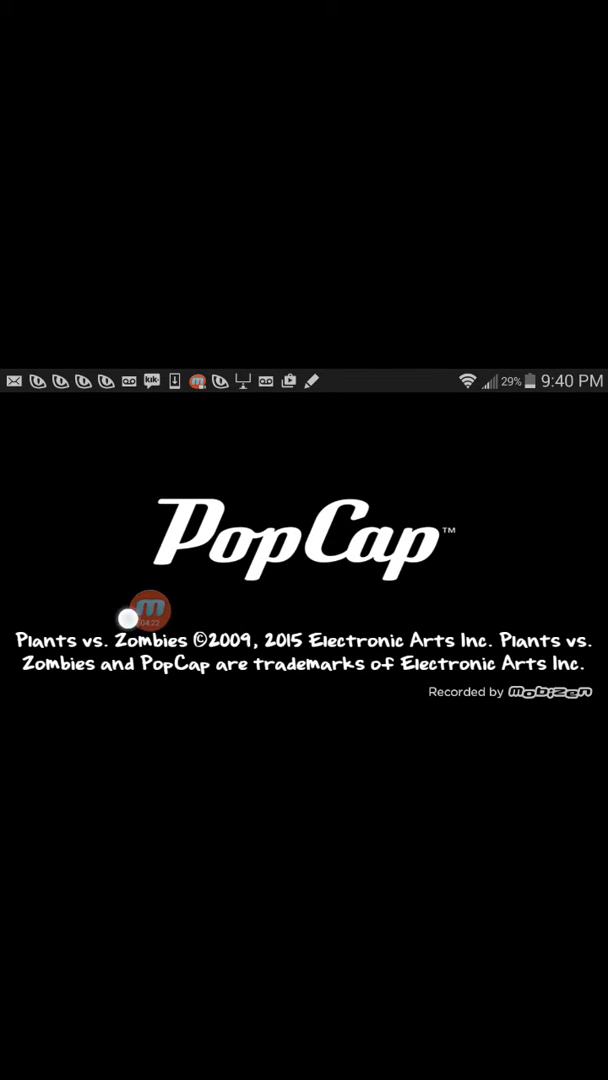